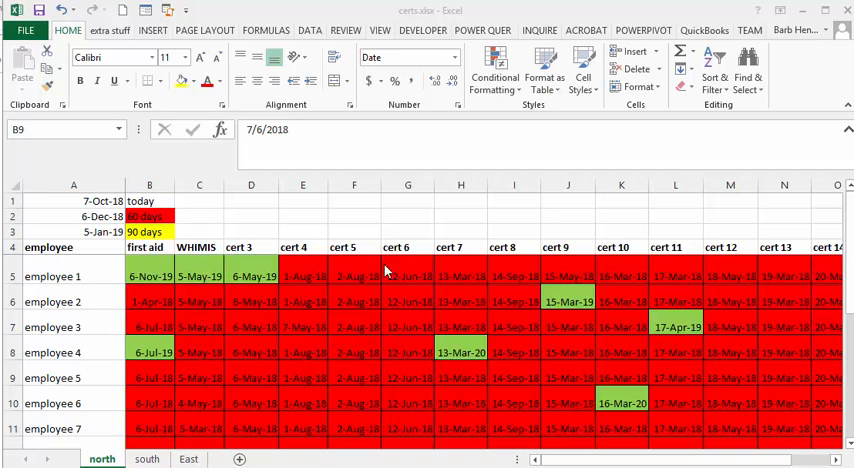
mouse_move(363, 409)
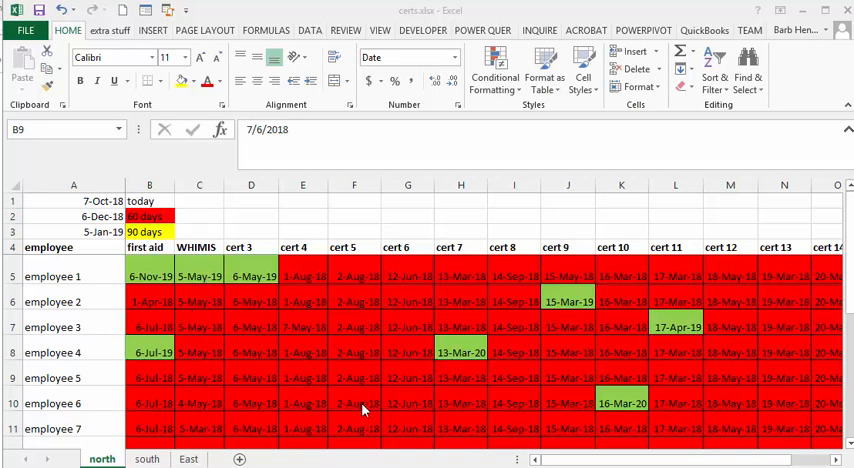
mouse_move(482, 346)
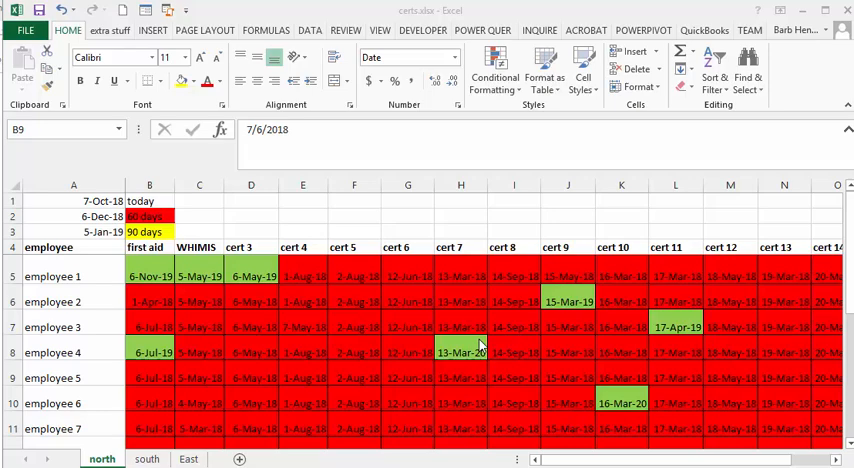
mouse_move(114, 333)
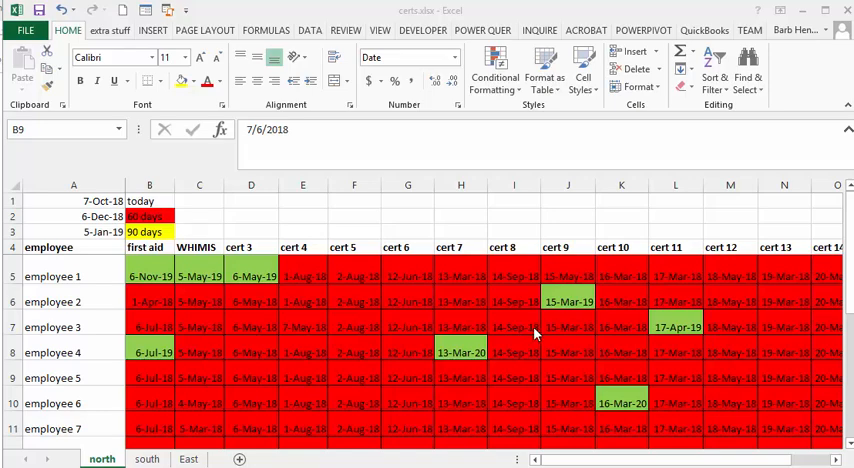
mouse_move(518, 70)
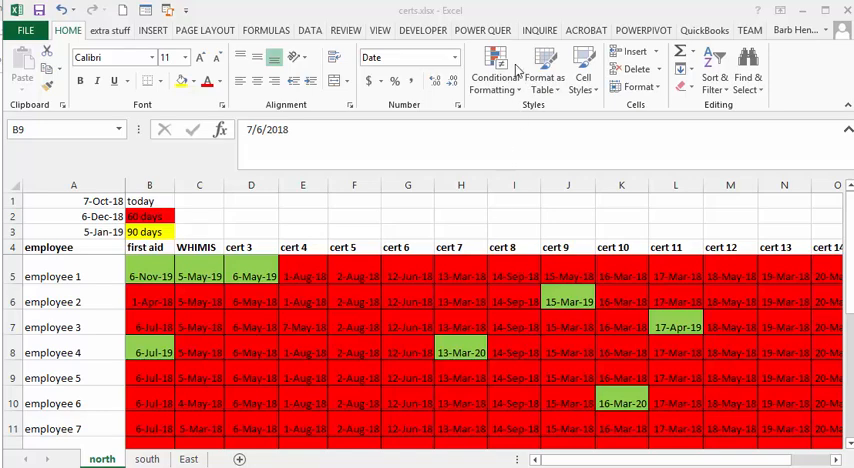
Review the north sheet's three date-based formula rules in the Conditional Formatting Rules Manager
left_click(494, 70)
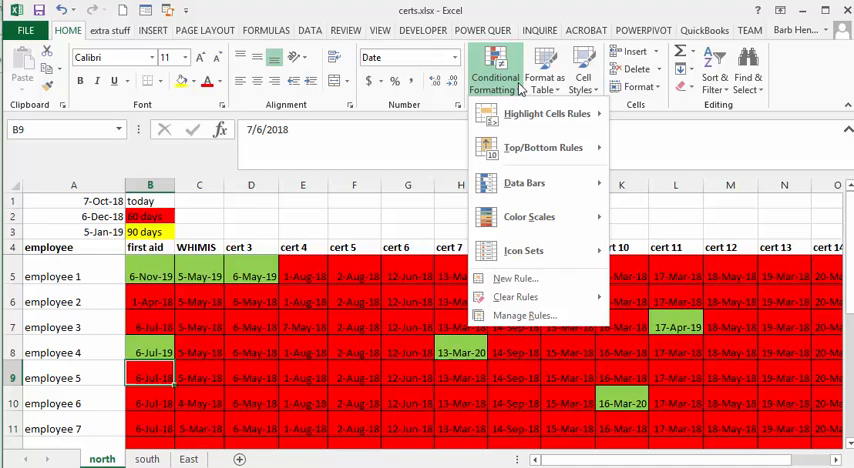
mouse_move(524, 315)
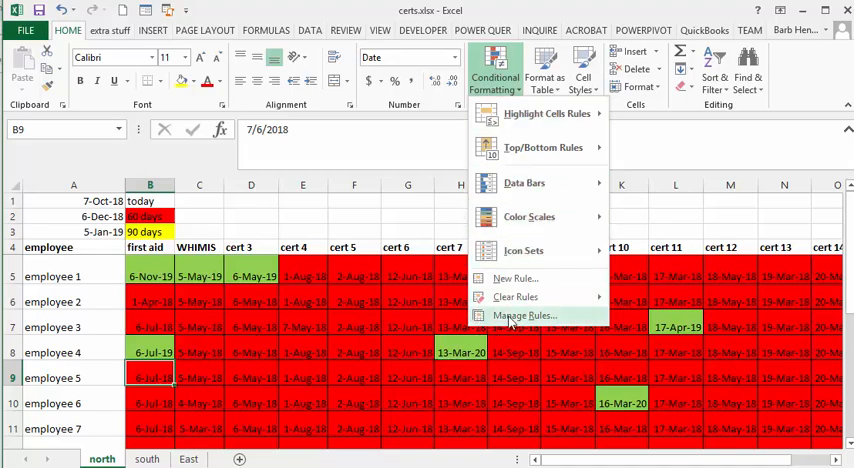
left_click(524, 315)
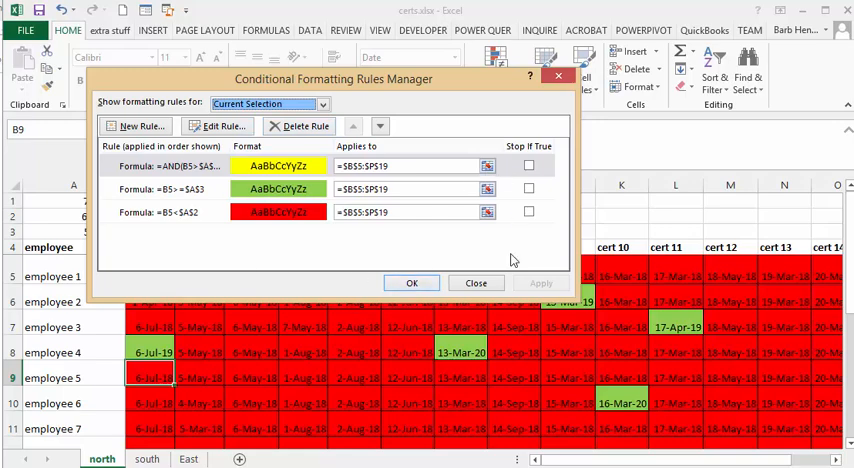
mouse_move(261, 334)
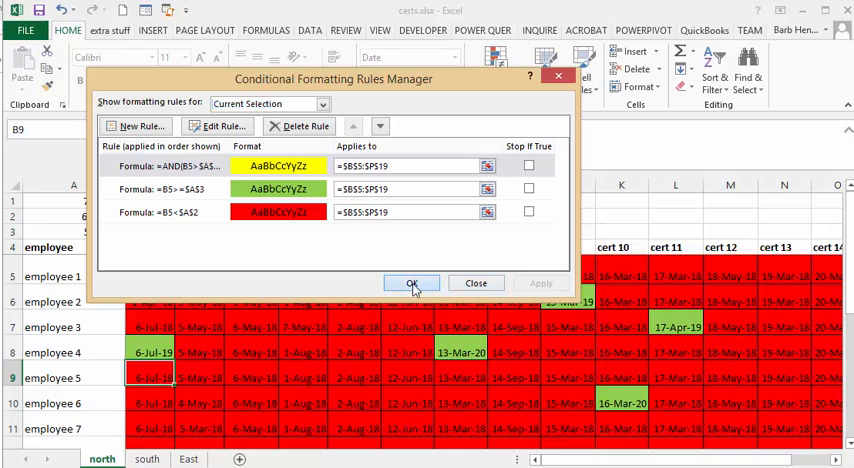
left_click(411, 283)
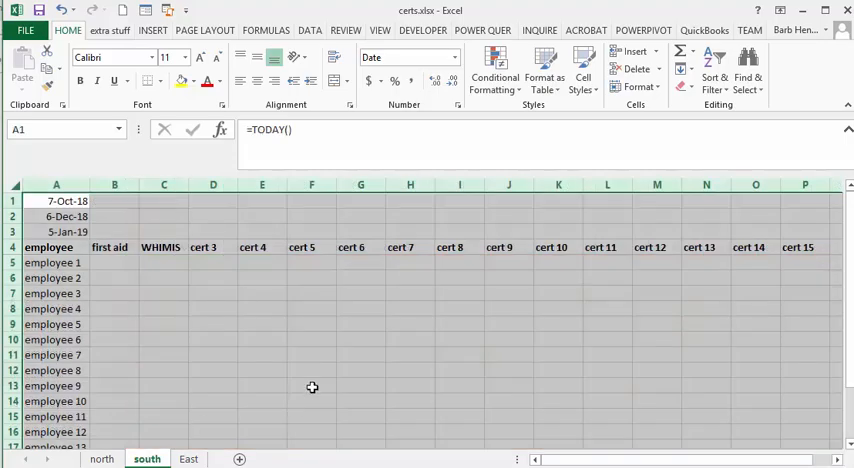
left_click(311, 385)
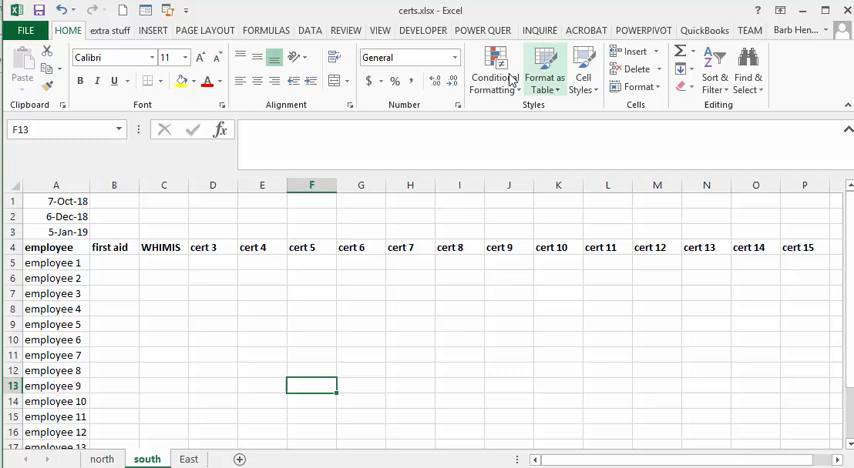
left_click(493, 70)
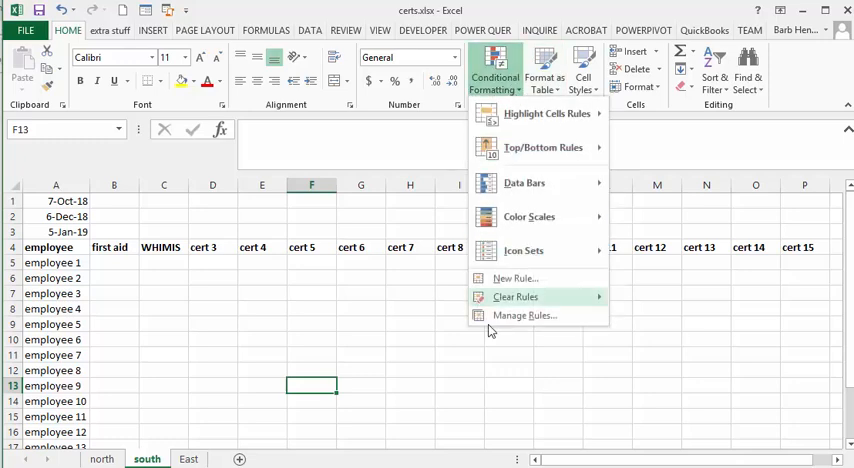
left_click(525, 315)
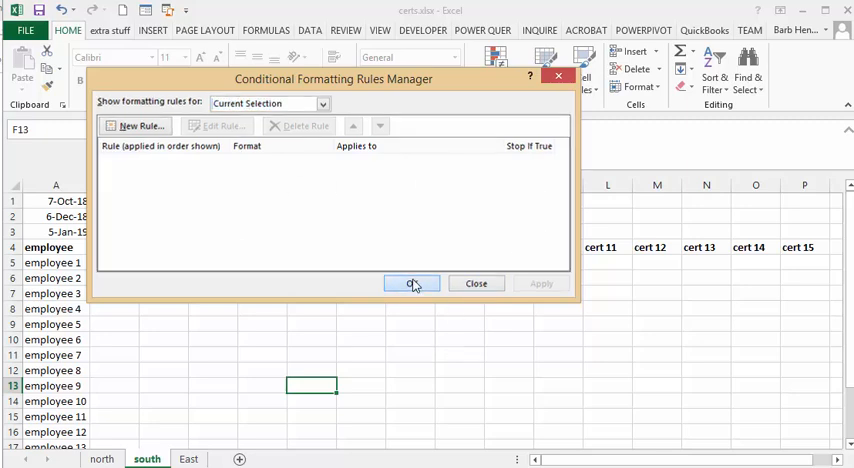
left_click(411, 283)
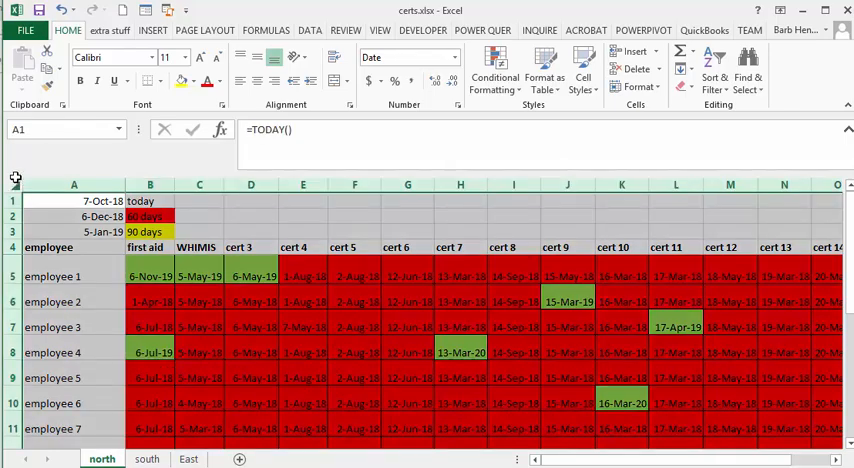
mouse_move(30, 82)
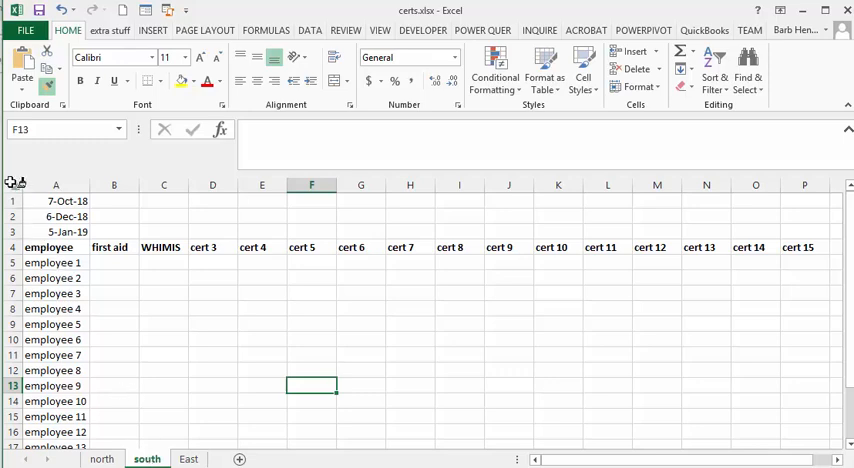
Paint the copied formatting onto the entire south sheet, then return to the north sheet
left_click(73, 200)
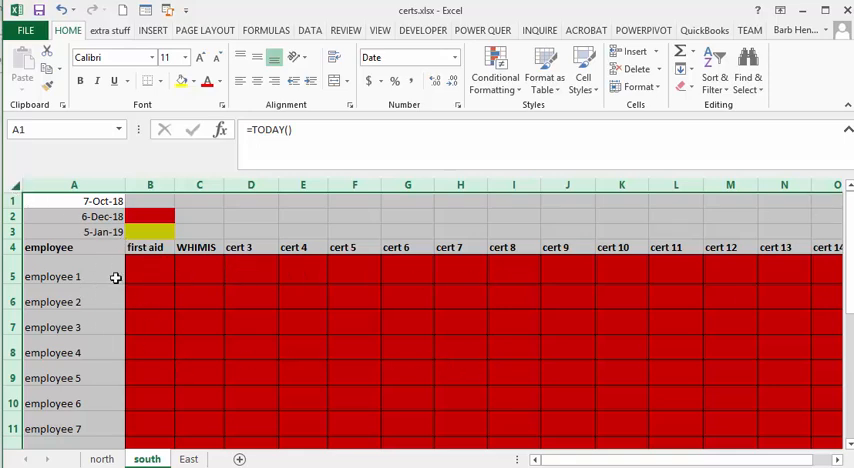
left_click(149, 276)
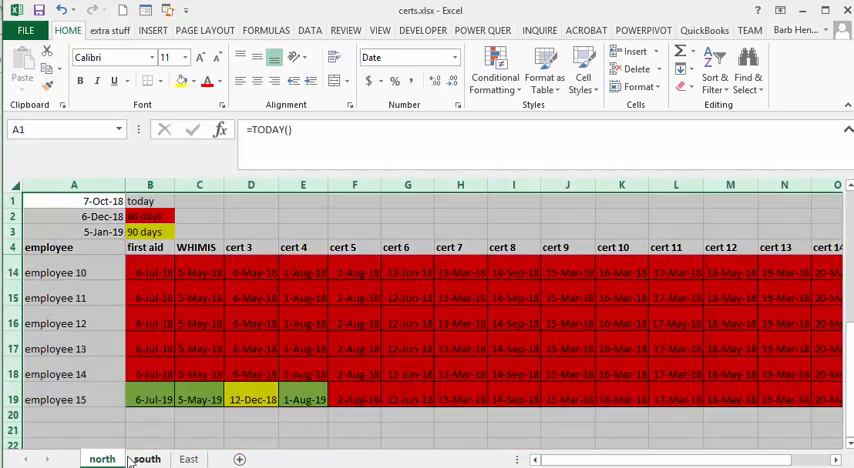
On the south sheet, enter 12 Dec 2018 as employee 1's first aid date
left_click(146, 459)
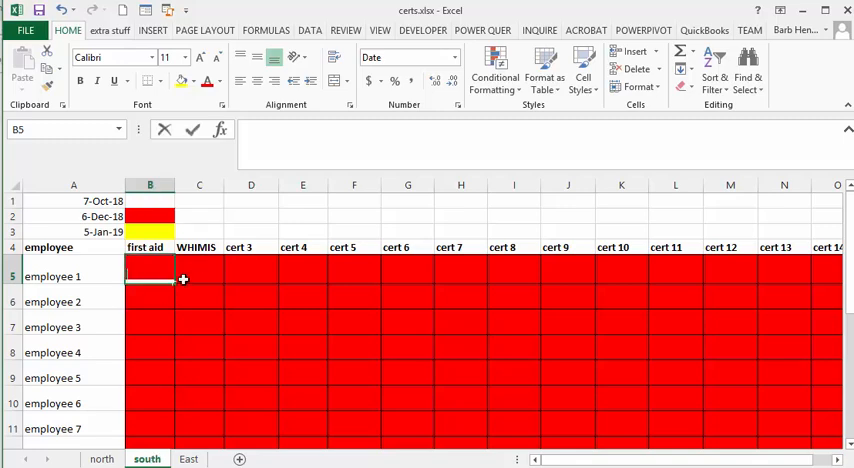
type("12")
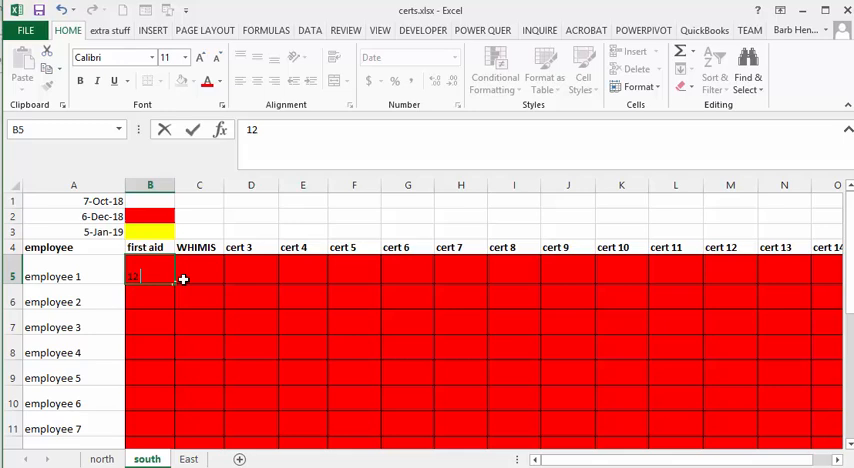
type("dec")
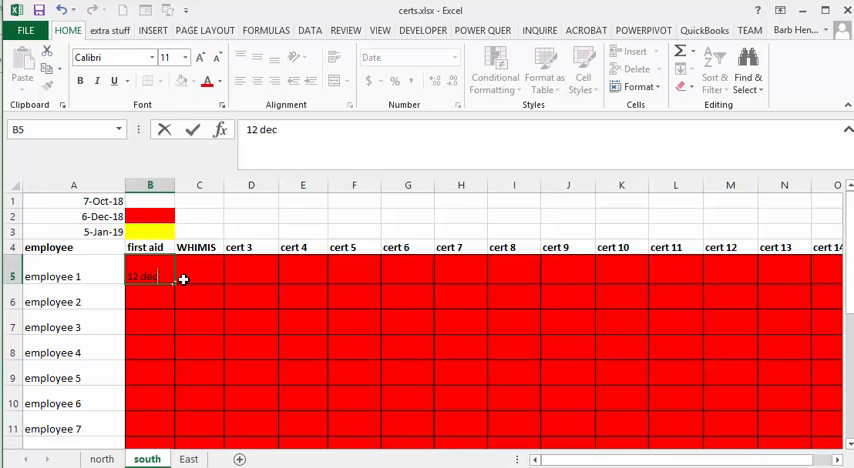
type("2018")
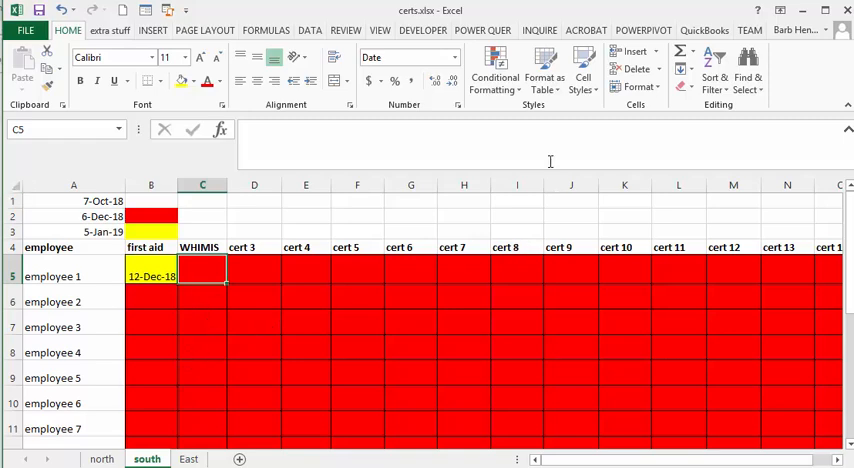
left_click(494, 68)
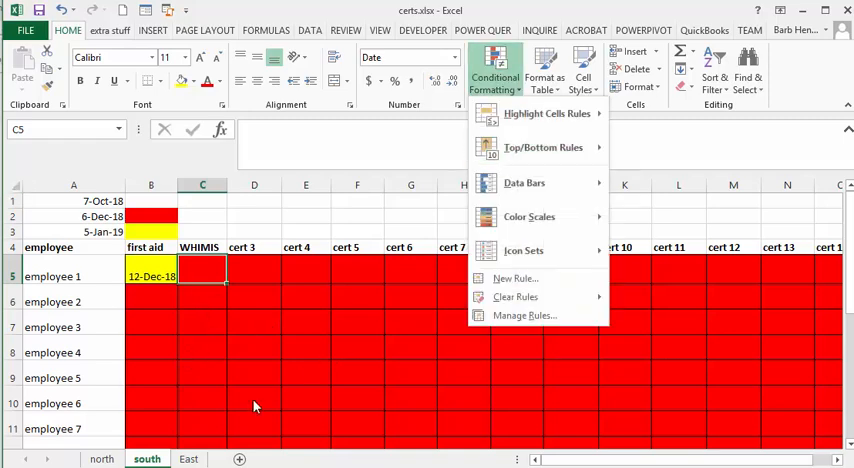
mouse_move(524, 251)
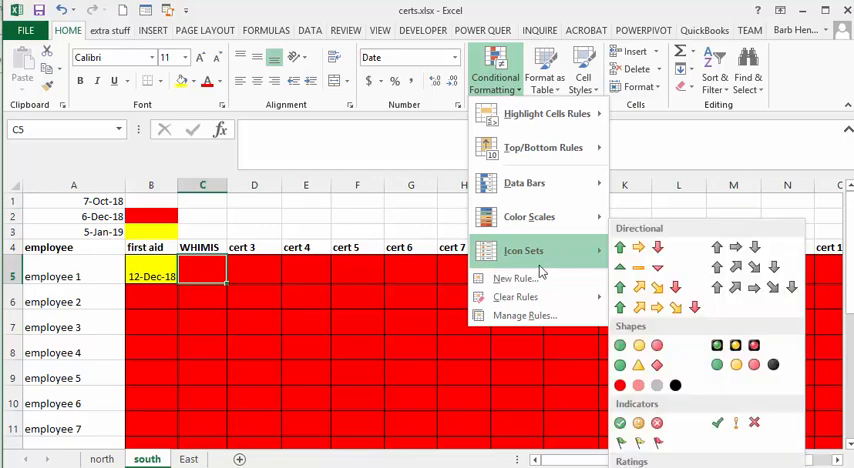
left_click(524, 315)
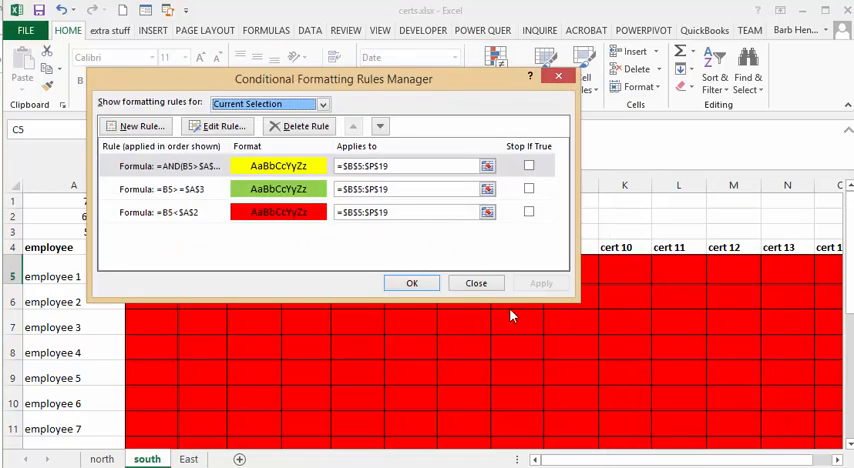
mouse_move(385, 270)
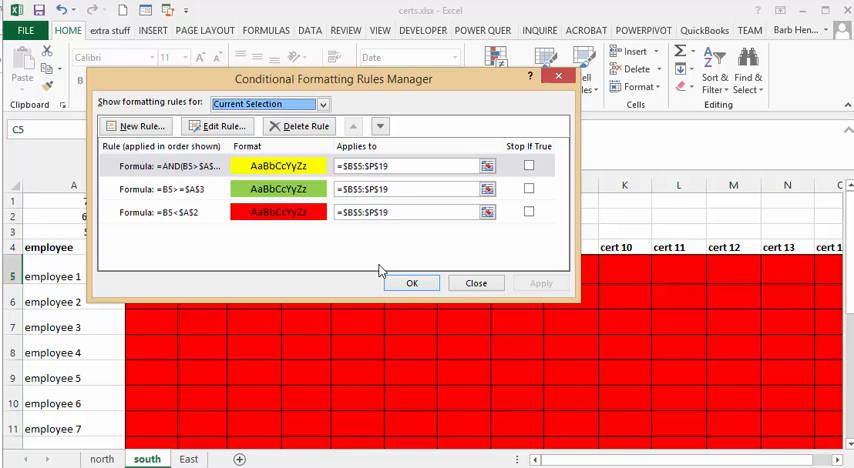
mouse_move(545, 270)
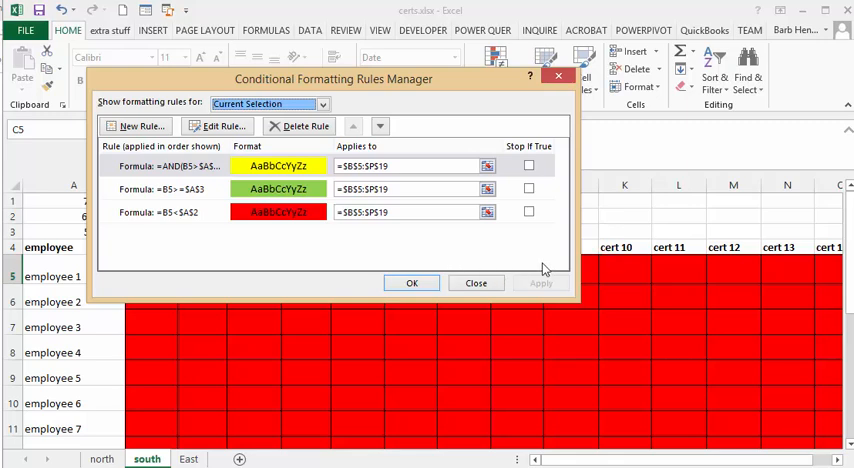
left_click(476, 283)
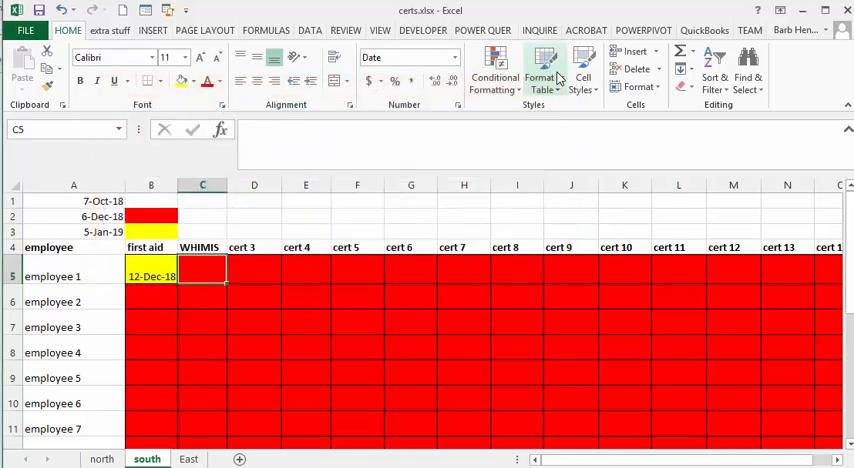